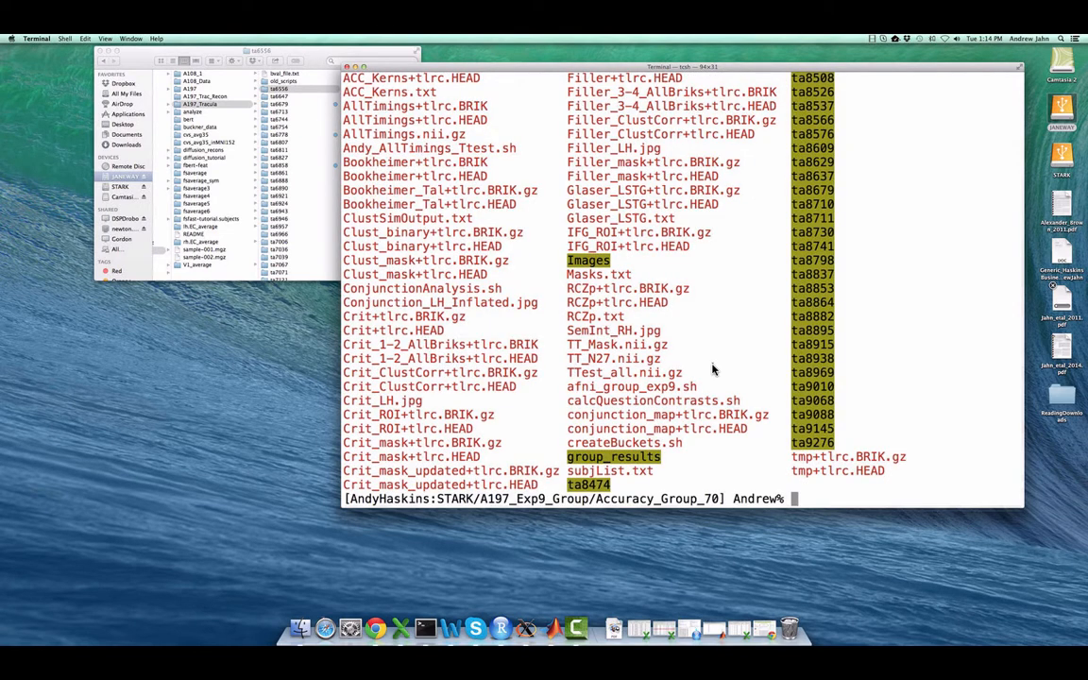
# - Begin the vi command to edit ConjunctionAnalysis.sh in the Accuracy_Group_70 folder
pyautogui.write('vi')
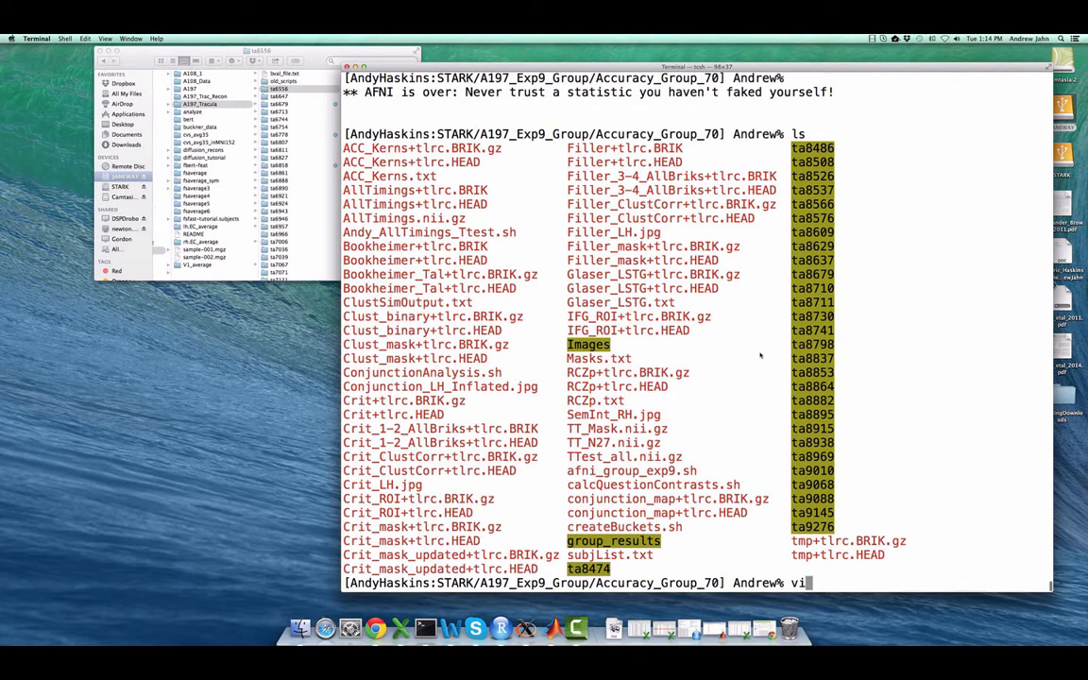
pyautogui.write('C')
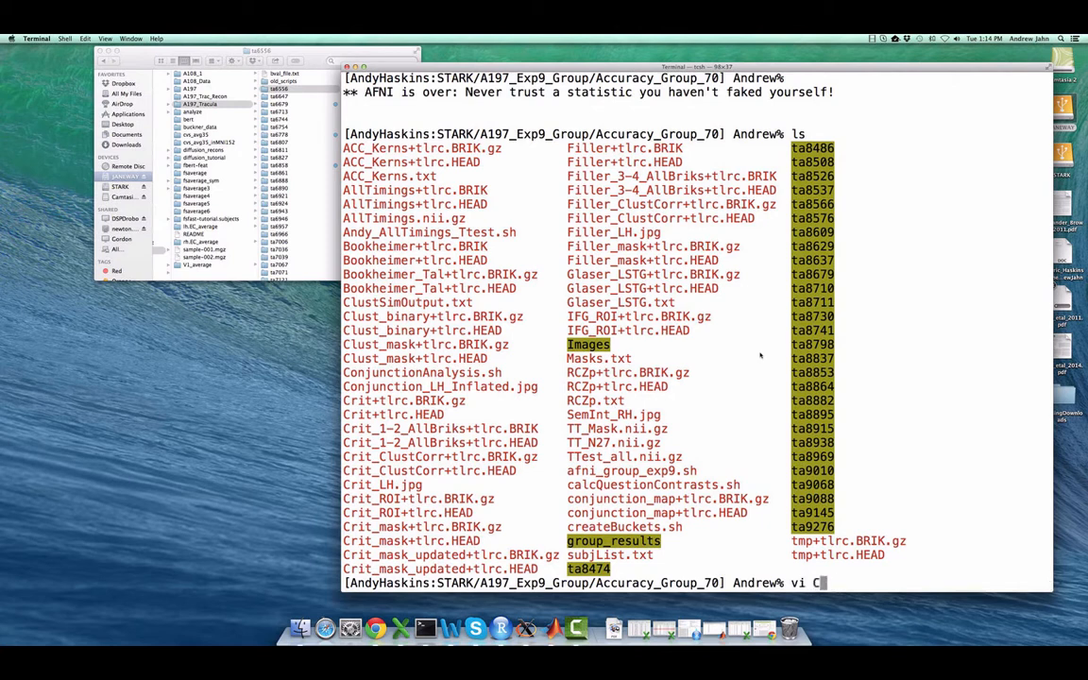
# - View ConjunctionAnalysis.sh in vi, reading its 3dcalc conjunction_map line
pyautogui.press('Return')
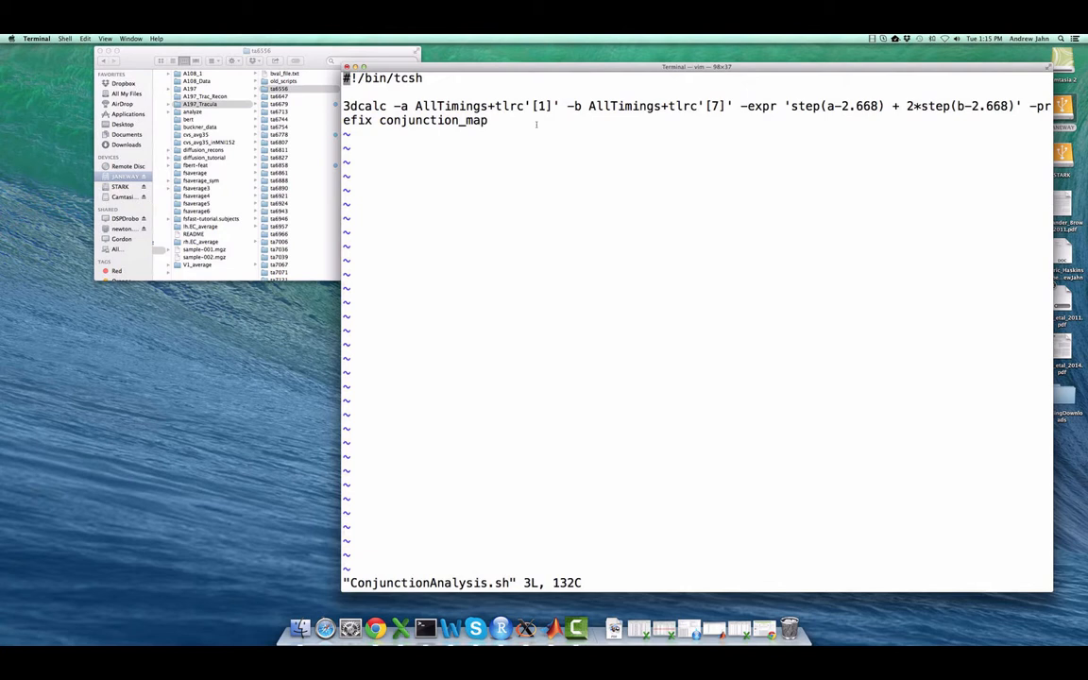
pyautogui.moveTo(784, 143)
pyautogui.write('afni A')
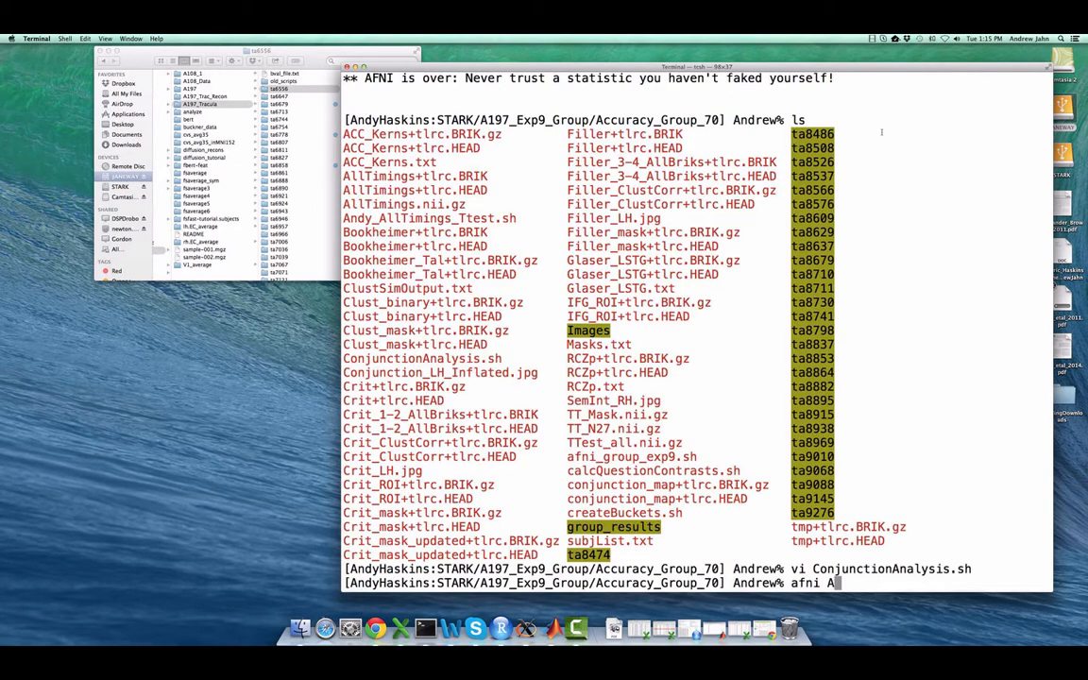
# - Launch afni on AllTimings+tlrc and choose the sub-brick driving the overlay
pyautogui.write('llTimings+tlr')
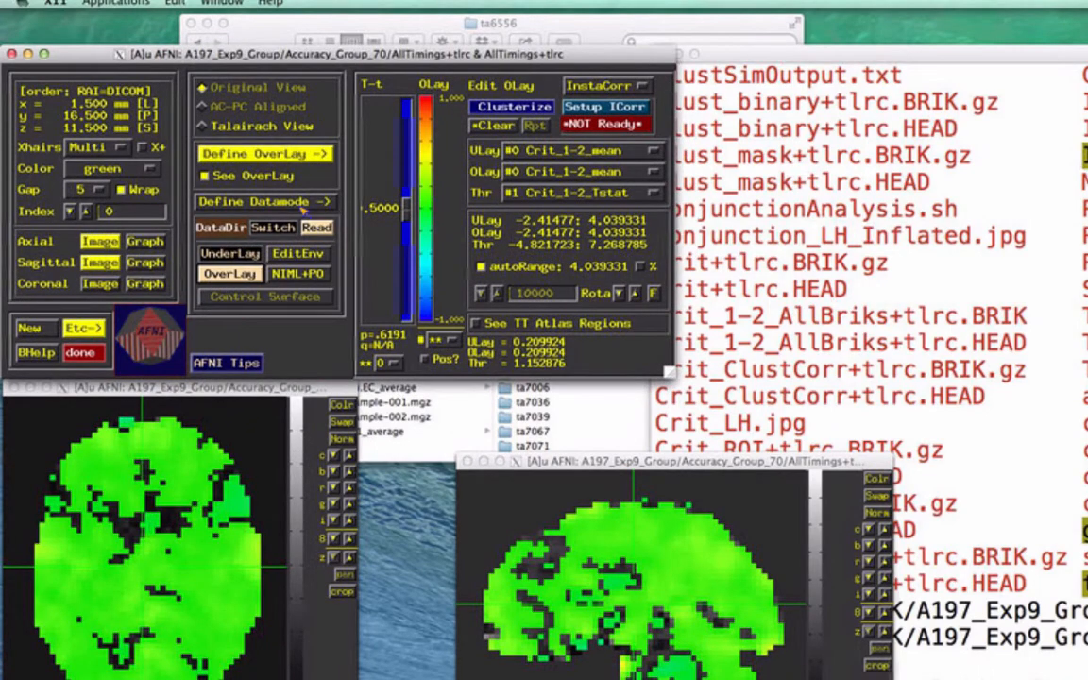
pyautogui.click(265, 200)
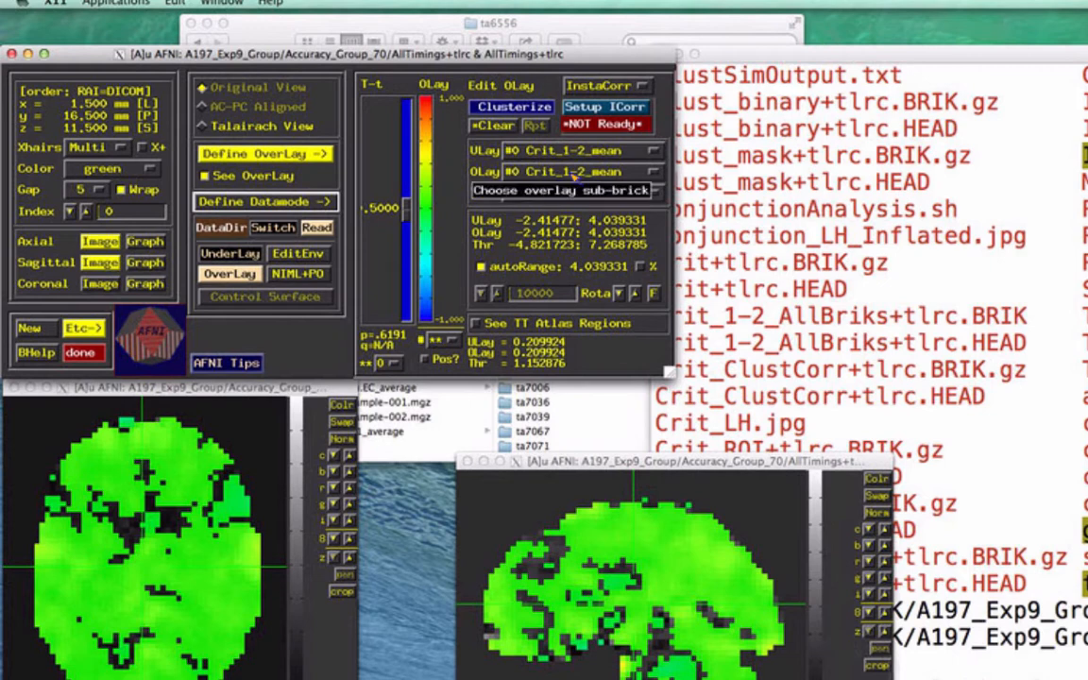
pyautogui.click(560, 190)
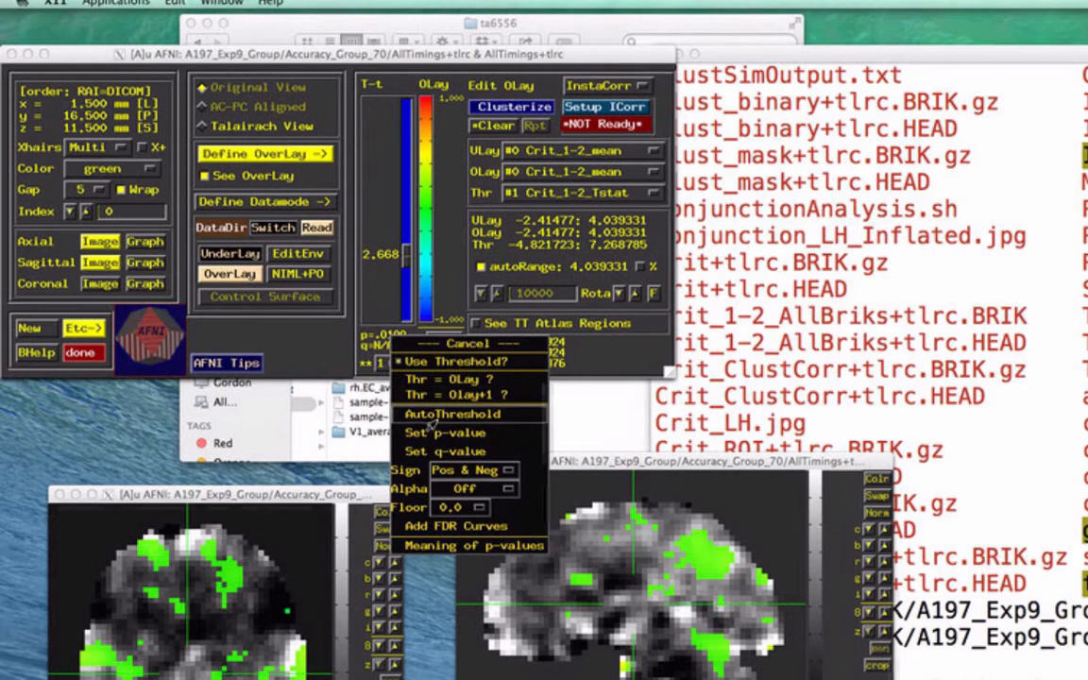
# - Compare other AllTimings sub-bricks as overlay, then reopen ConjunctionAnalysis.sh in vi
pyautogui.click(446, 432)
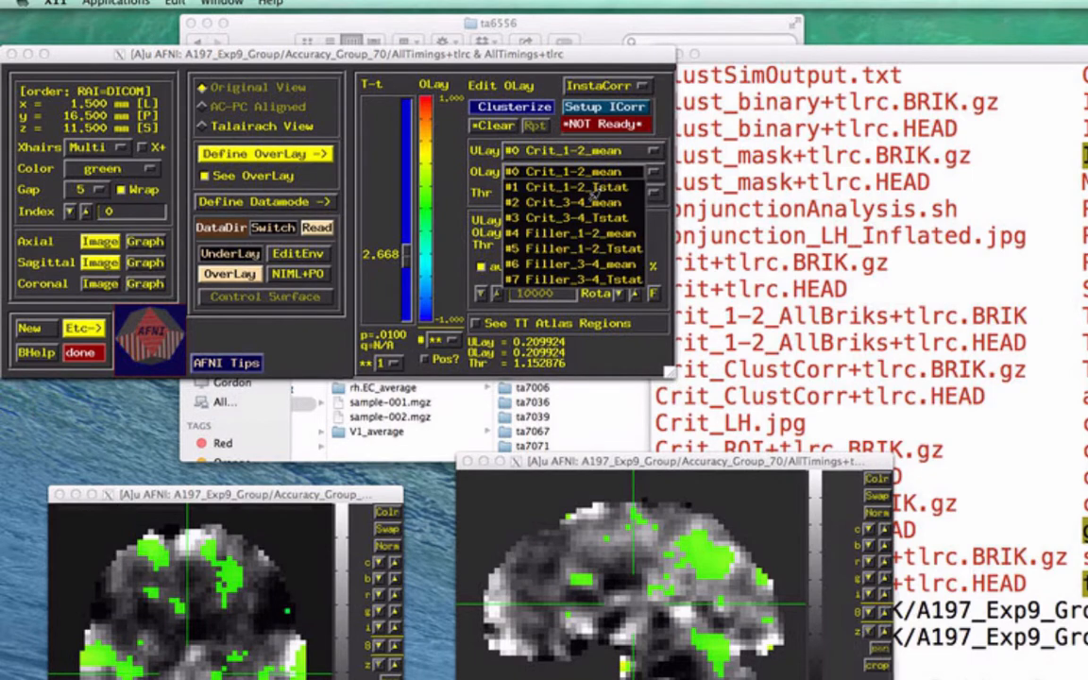
pyautogui.click(571, 170)
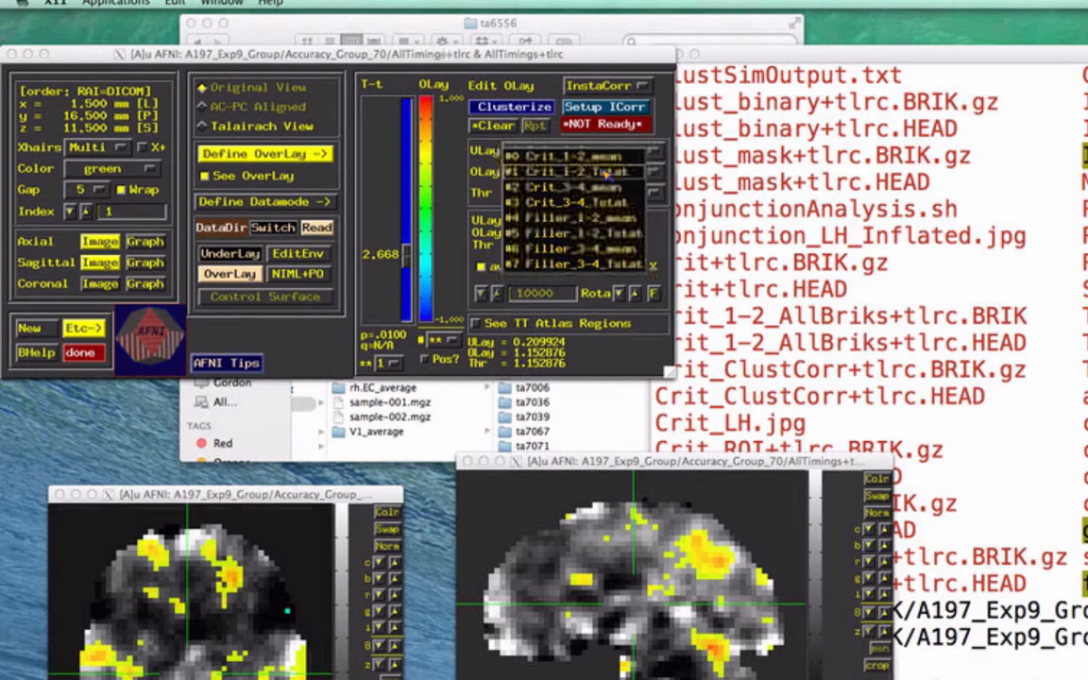
pyautogui.click(583, 265)
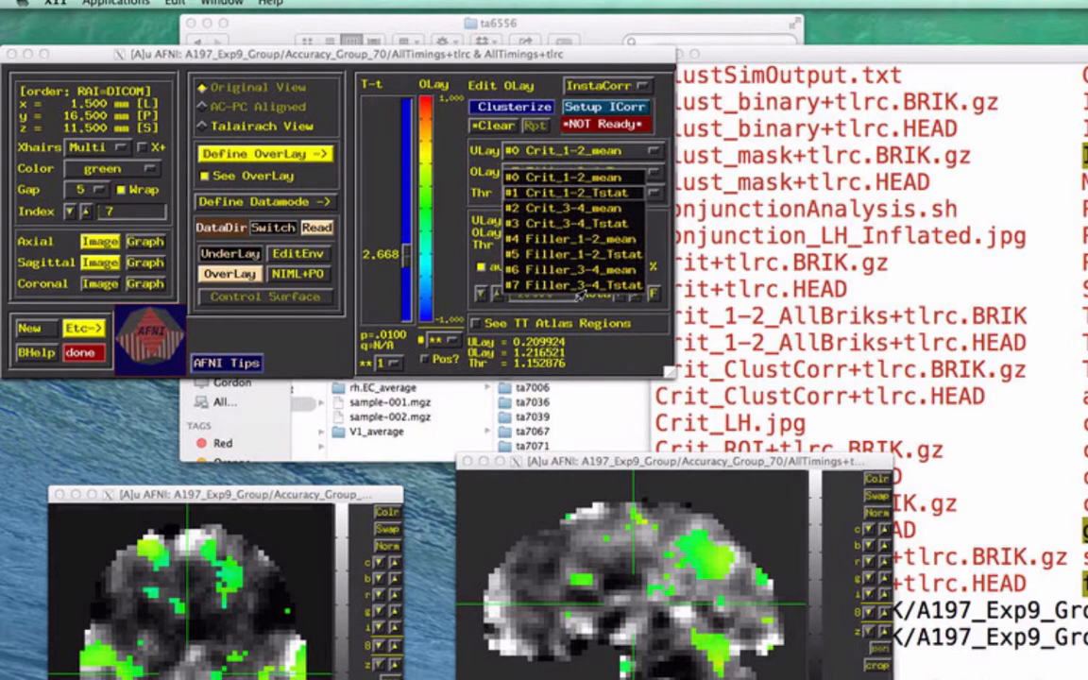
pyautogui.click(567, 283)
pyautogui.write('ls')
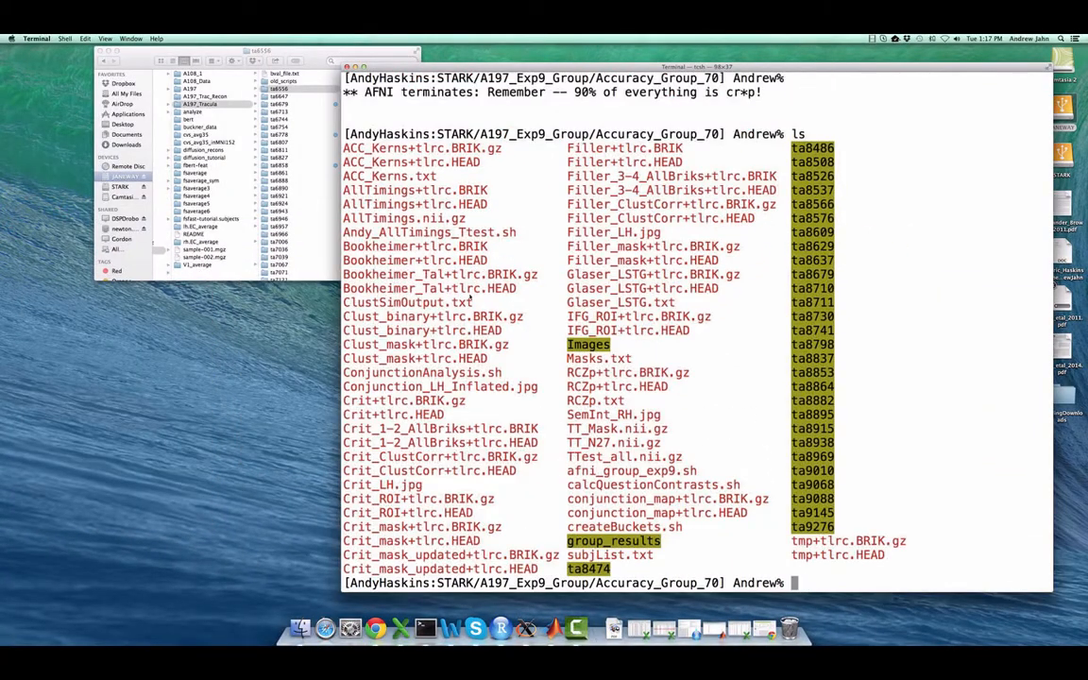
pyautogui.write('vi Conjunction')
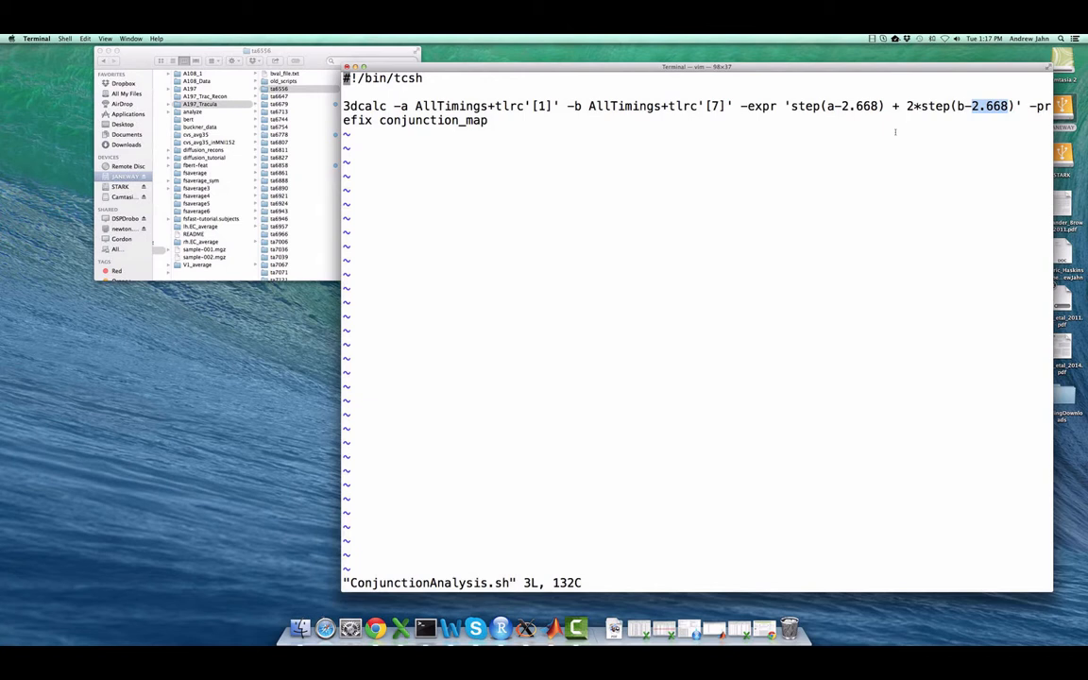
pyautogui.moveTo(820, 132)
pyautogui.write('afni TT_N27.nii.gz')
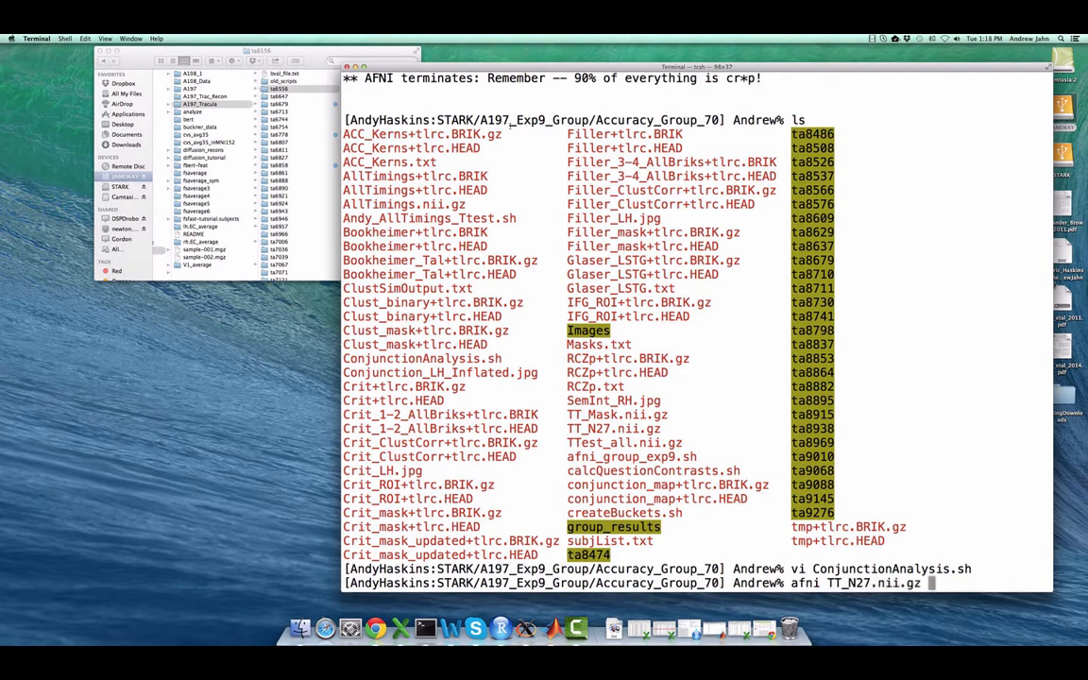
# - Run afni on TT_N27.nii.gz so the template anatomy loads as underlay
pyautogui.press('Return')
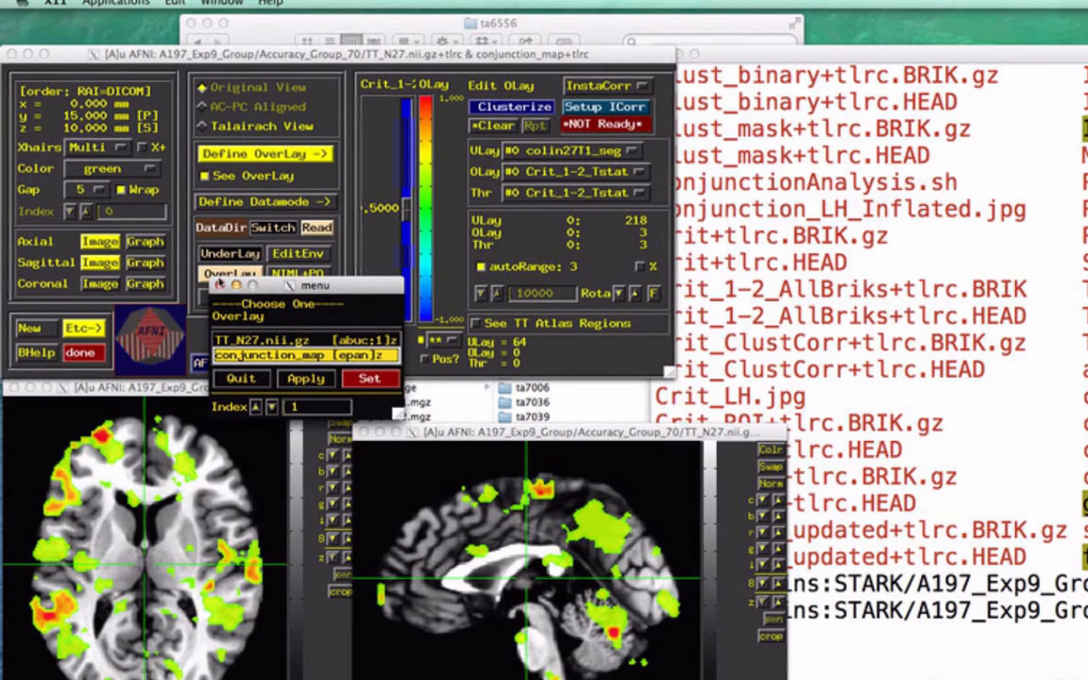
# - Set conjunction_map as overlay with OLay and Stat resampling both NN
pyautogui.click(264, 201)
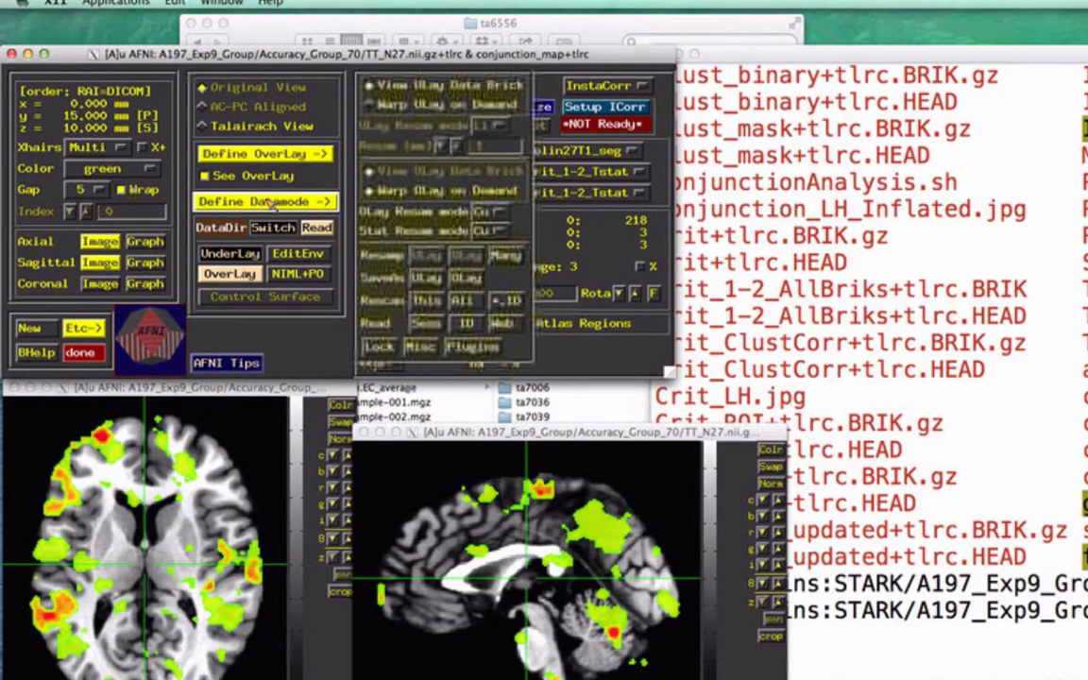
pyautogui.click(265, 201)
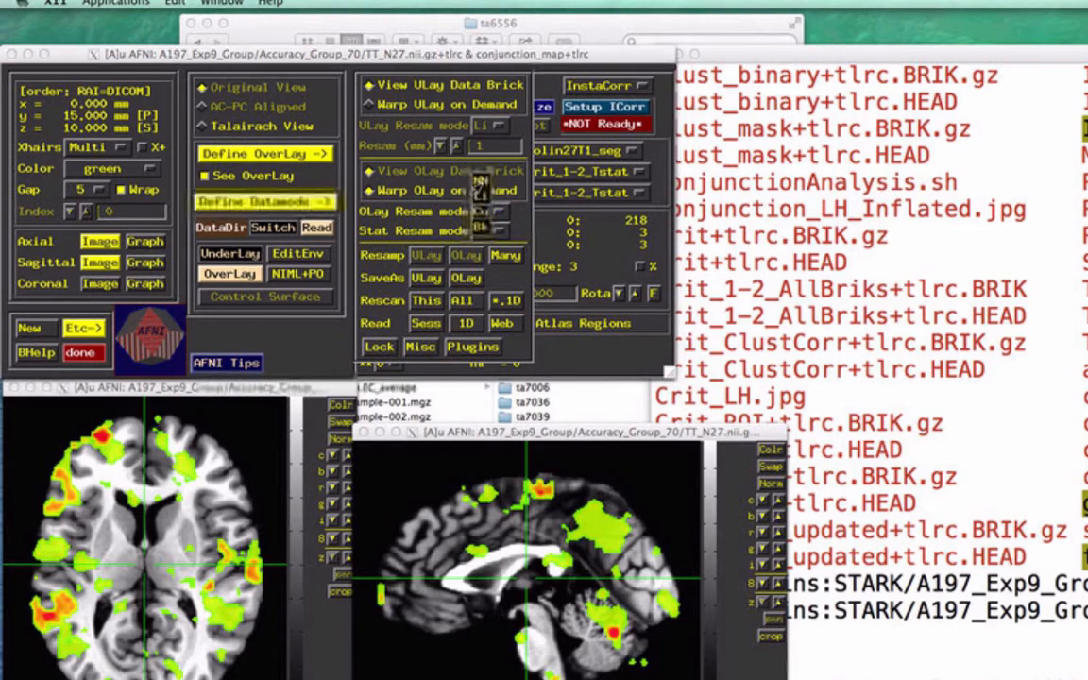
pyautogui.click(264, 200)
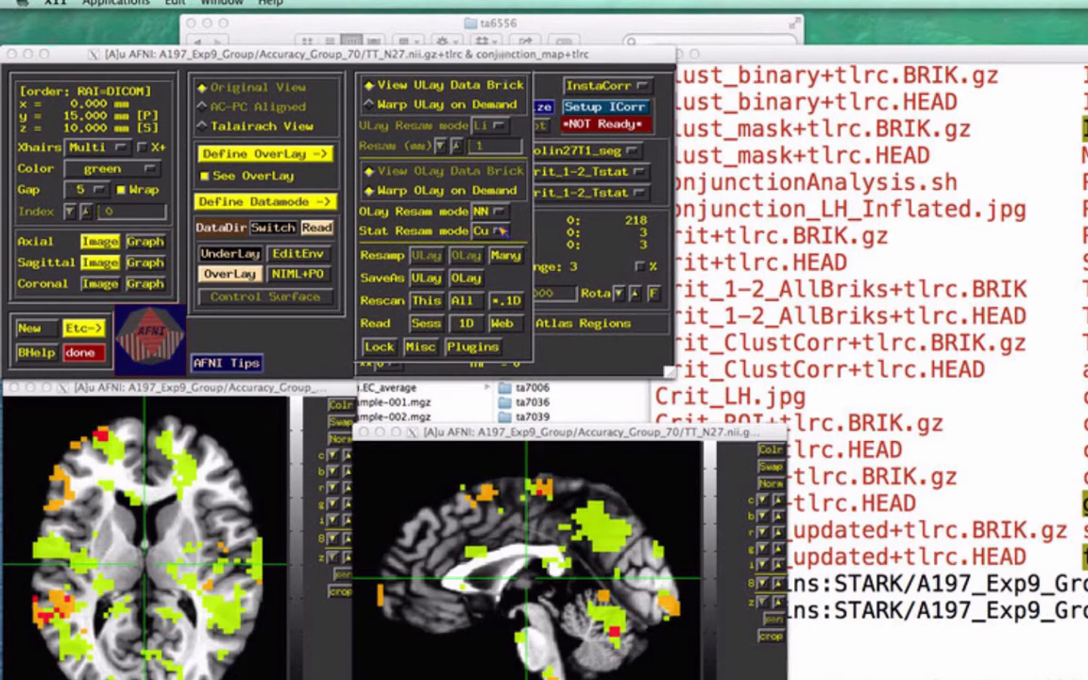
pyautogui.click(487, 231)
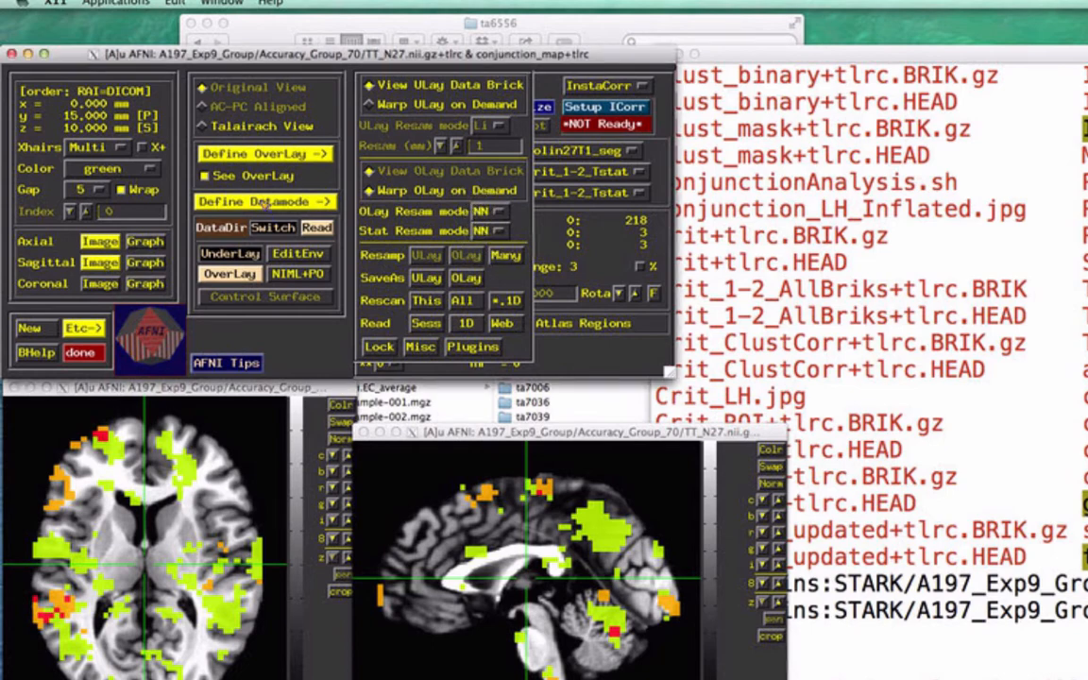
pyautogui.click(265, 153)
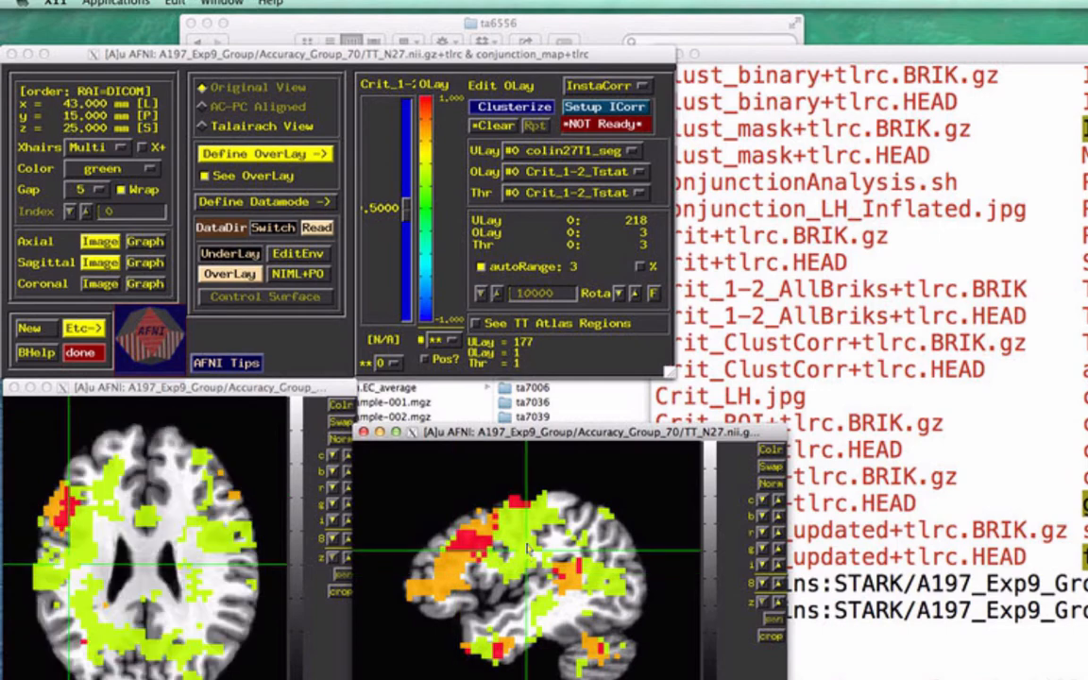
# - Raise the threshold near 2.55 so only value-3 voxels remain, checking several axial slices
pyautogui.click(142, 539)
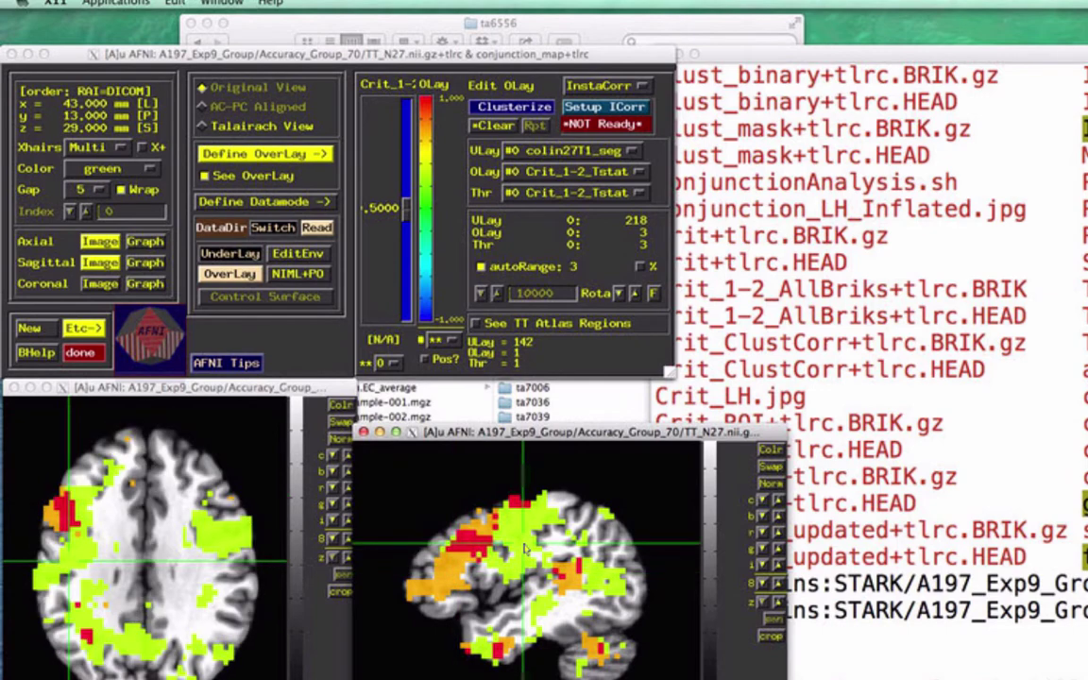
pyautogui.click(527, 548)
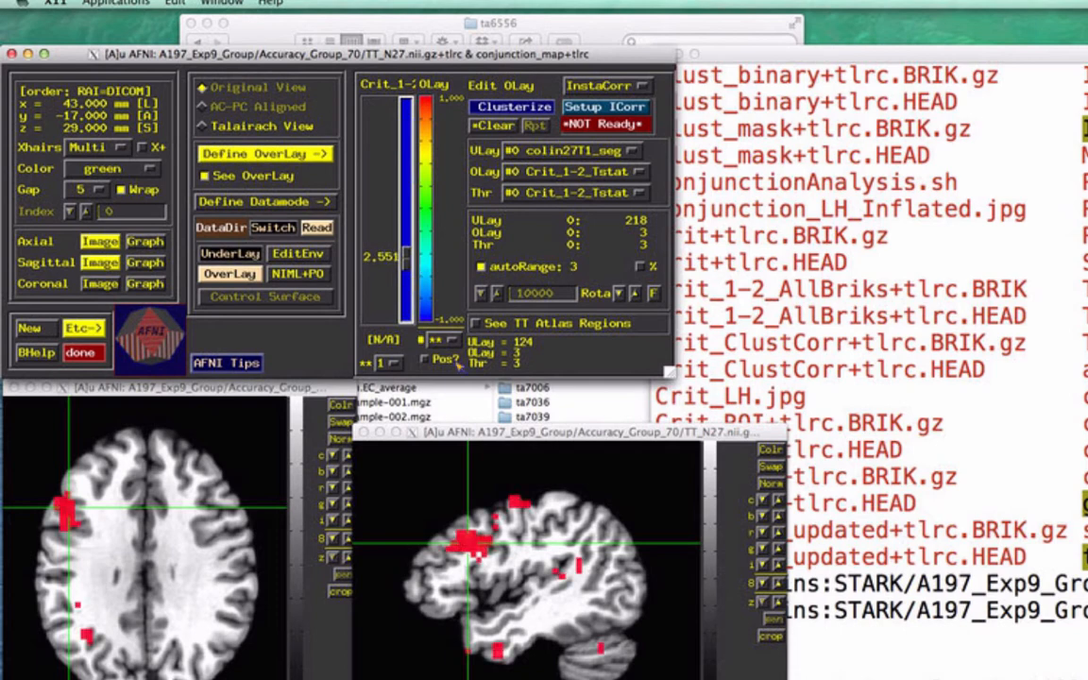
pyautogui.click(469, 540)
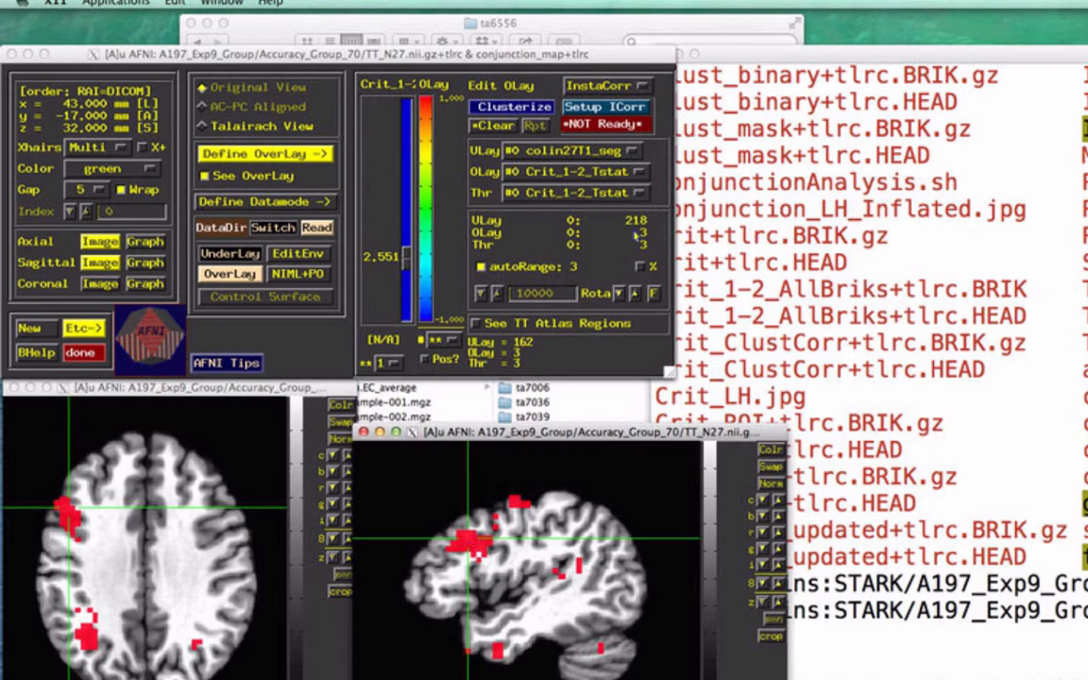
pyautogui.click(512, 106)
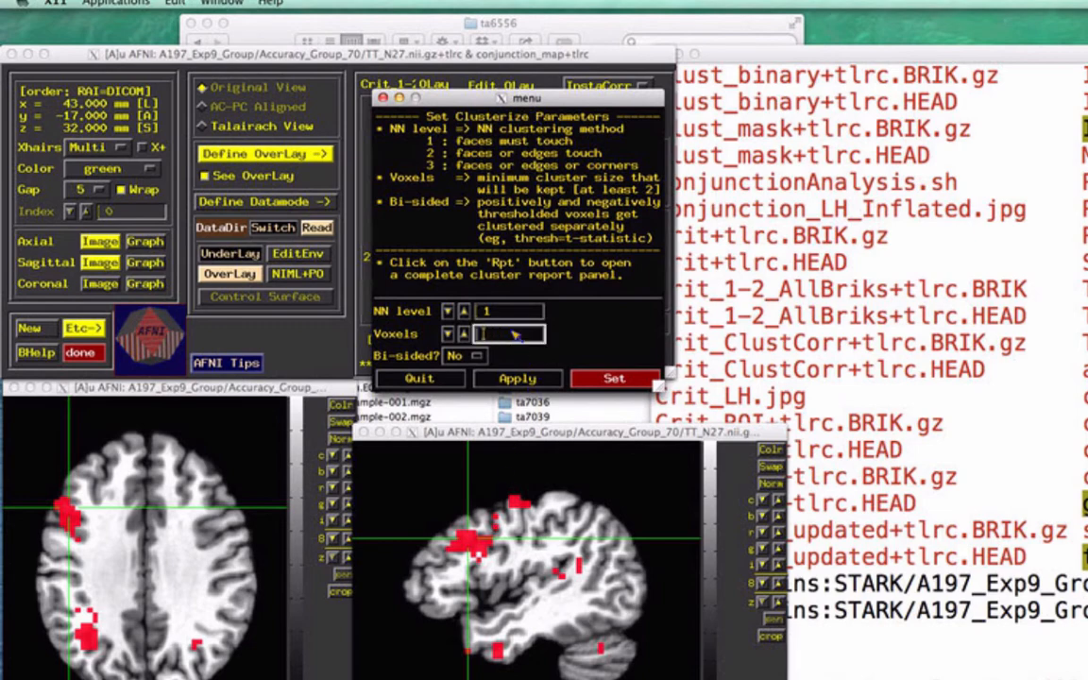
# - Clusterize with a 59-voxel minimum, report the 119- and 96-voxel clusters, and jump to each
pyautogui.write('59')
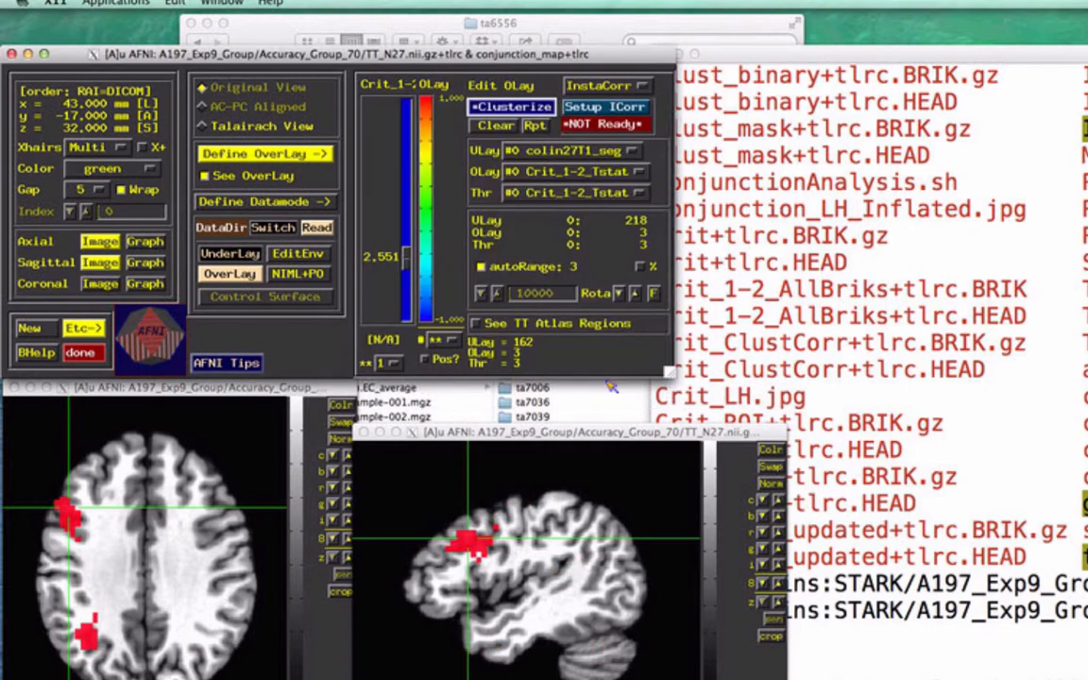
pyautogui.click(495, 125)
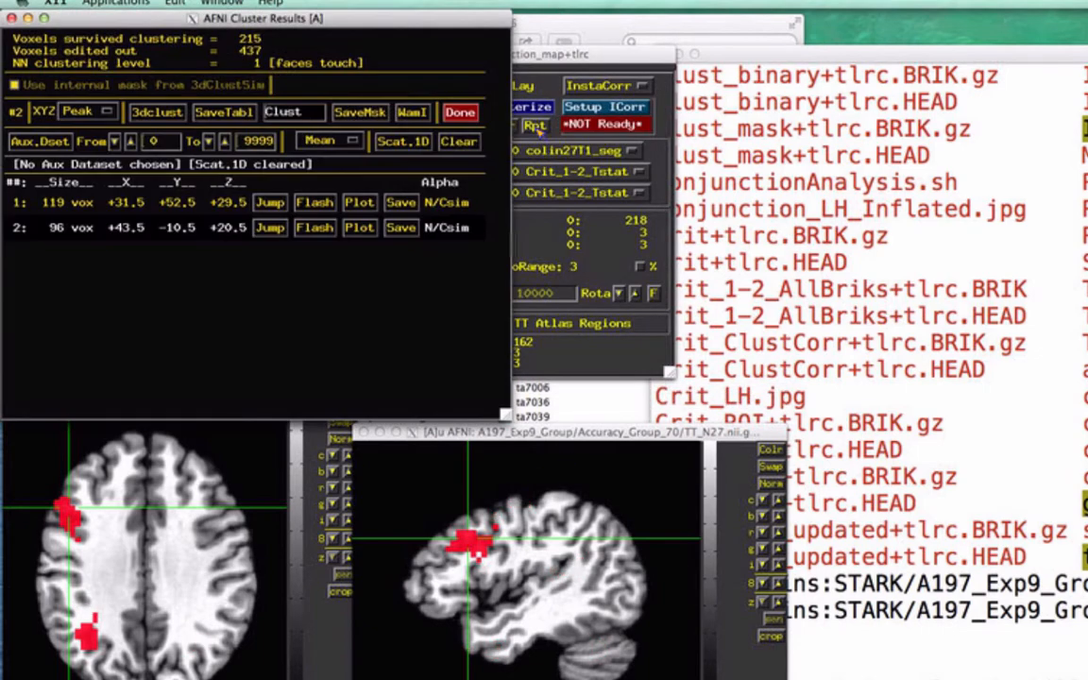
pyautogui.click(270, 202)
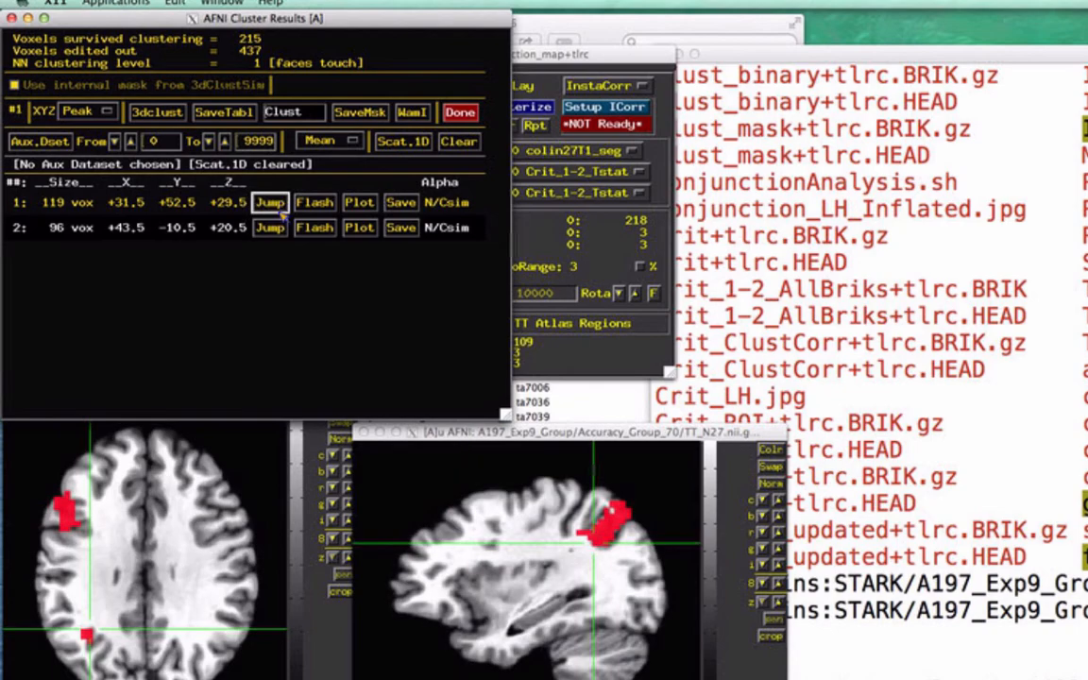
pyautogui.click(268, 227)
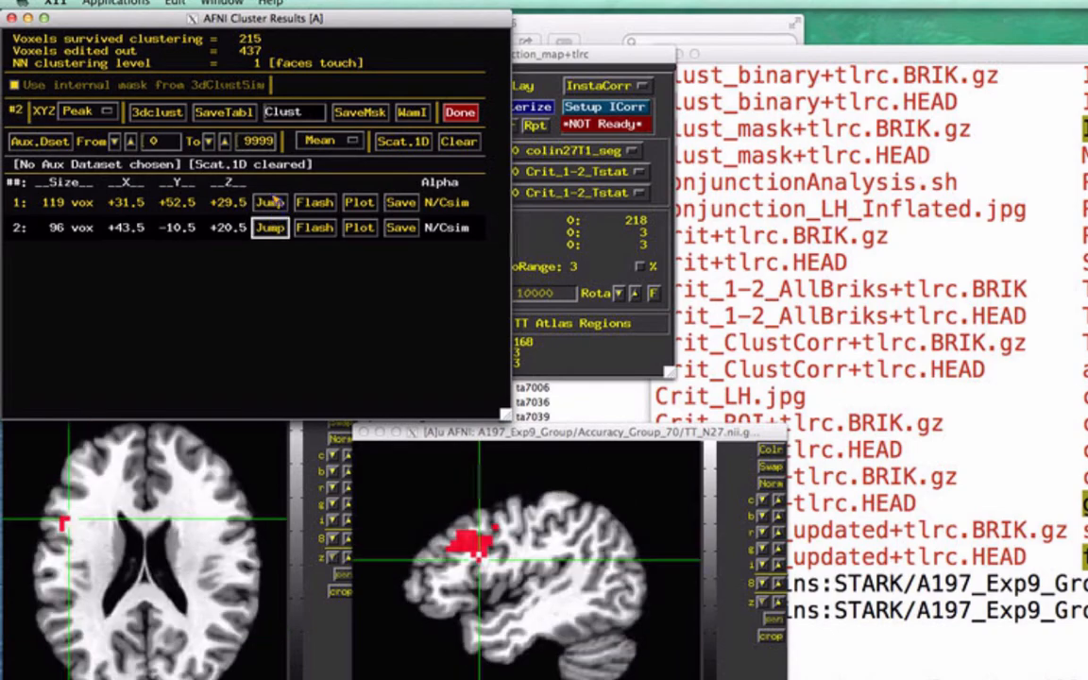